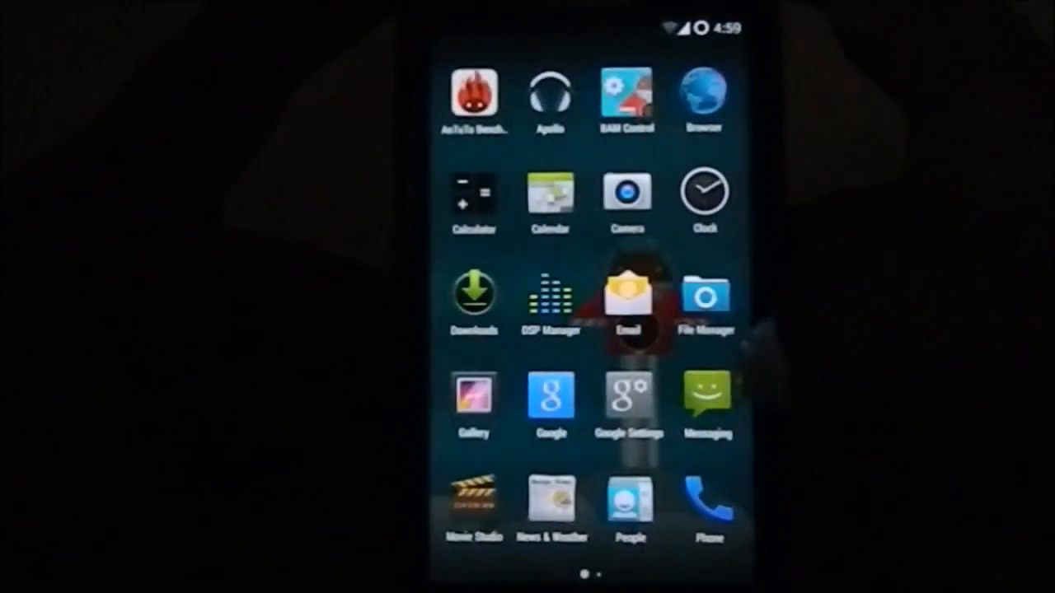
Step: Return to the home screen before heading into the Settings app
{"action": "key", "text": "HOME"}
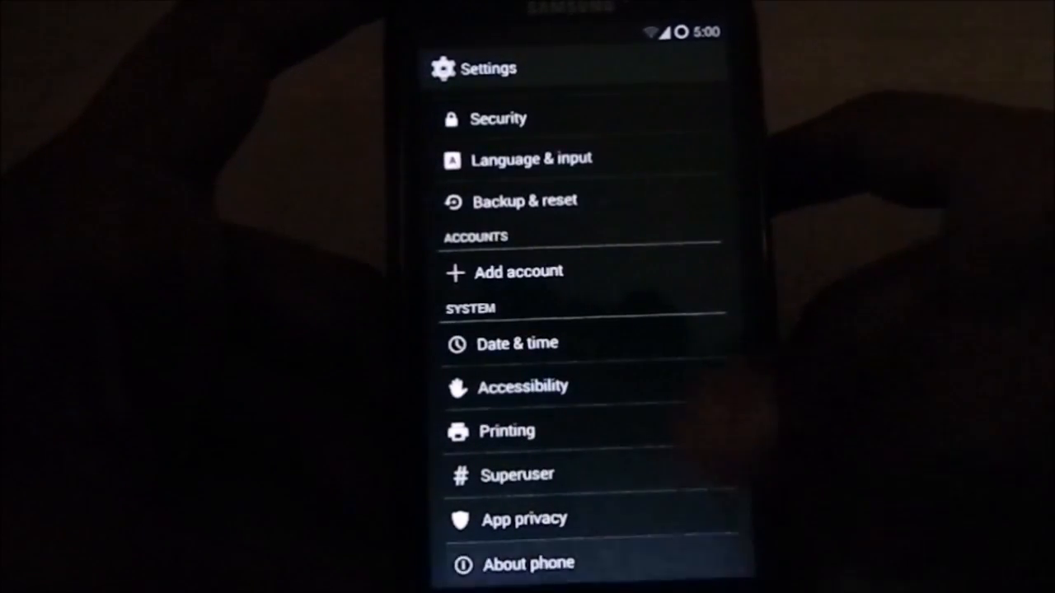
{"action": "left_click", "coordinate": [528, 563]}
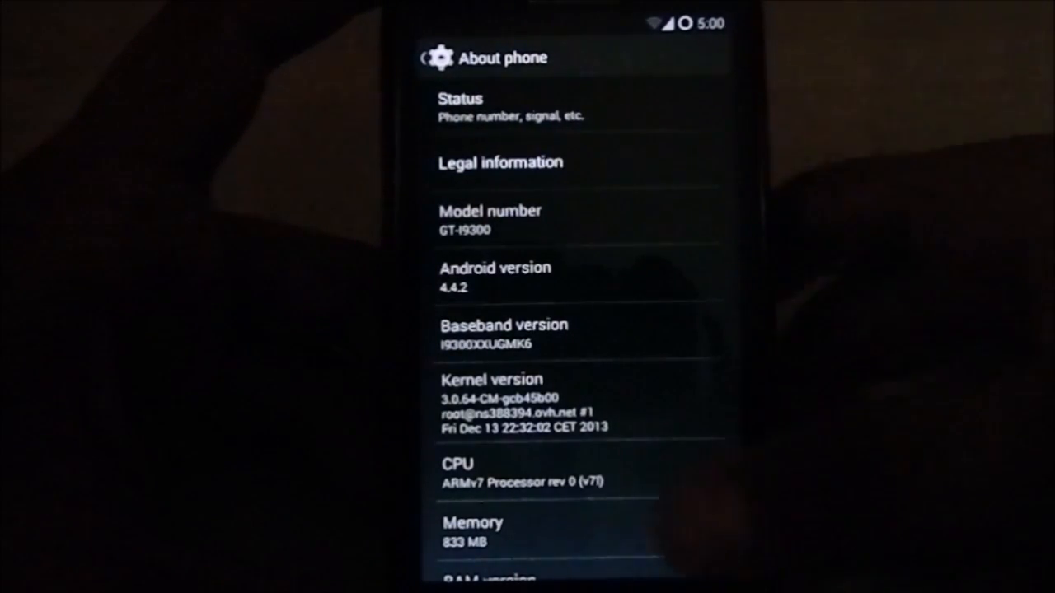
{"action": "scroll", "scroll_direction": "down", "scroll_amount": 3}
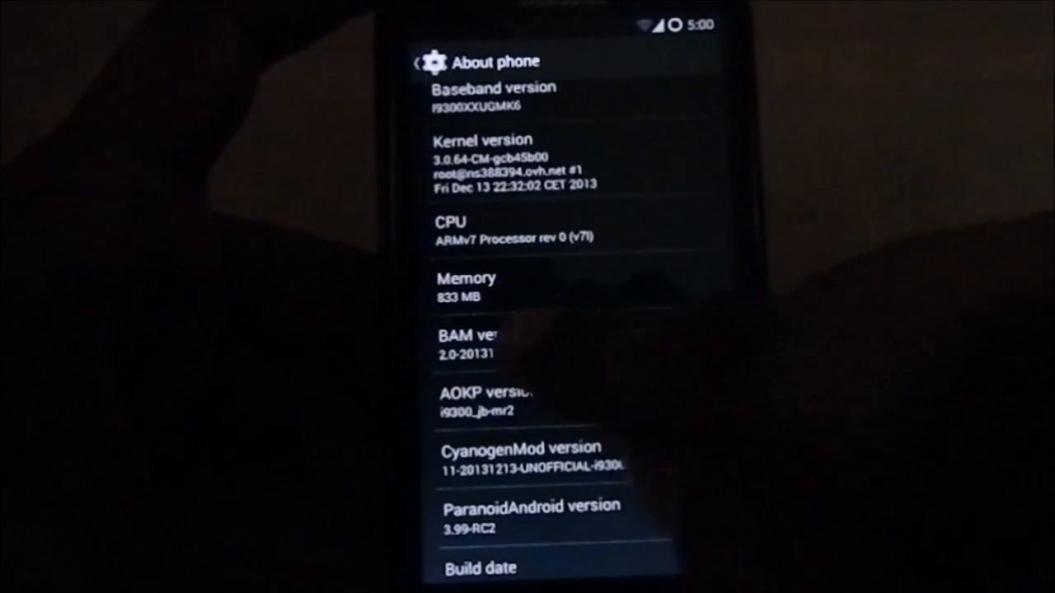
{"action": "scroll", "scroll_direction": "down", "scroll_amount": 3}
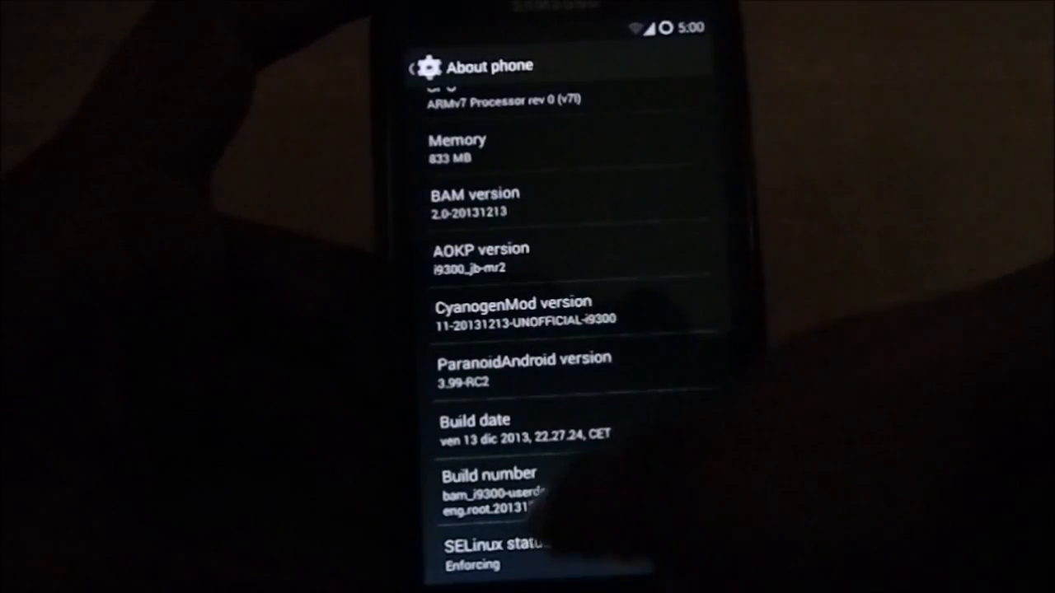
{"action": "scroll", "scroll_direction": "down", "scroll_amount": 3}
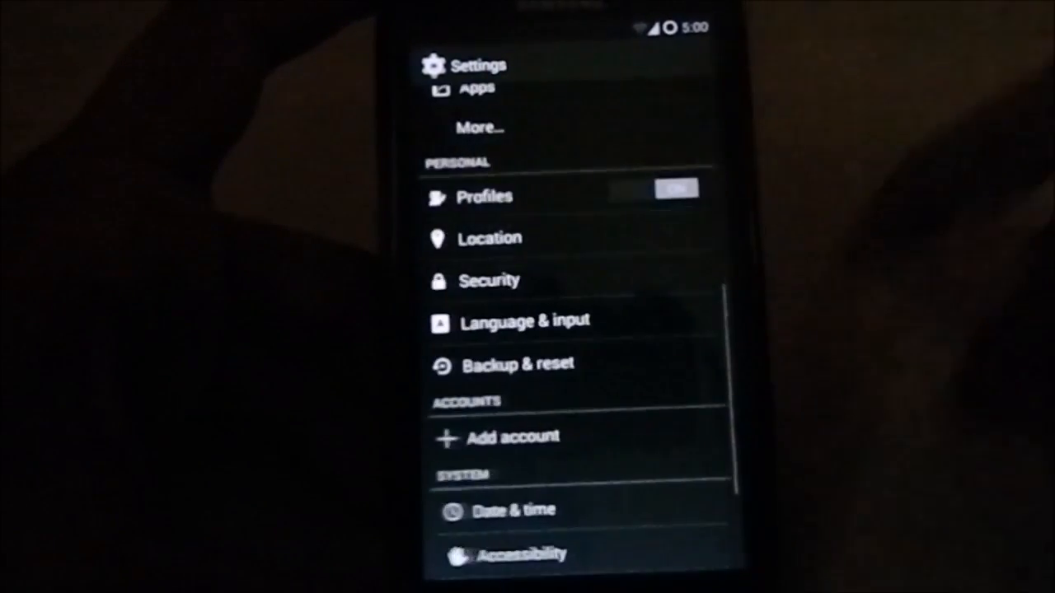
Step: Browse down the Settings list and select the Display & lights entry
{"action": "scroll", "scroll_direction": "down", "scroll_amount": 3}
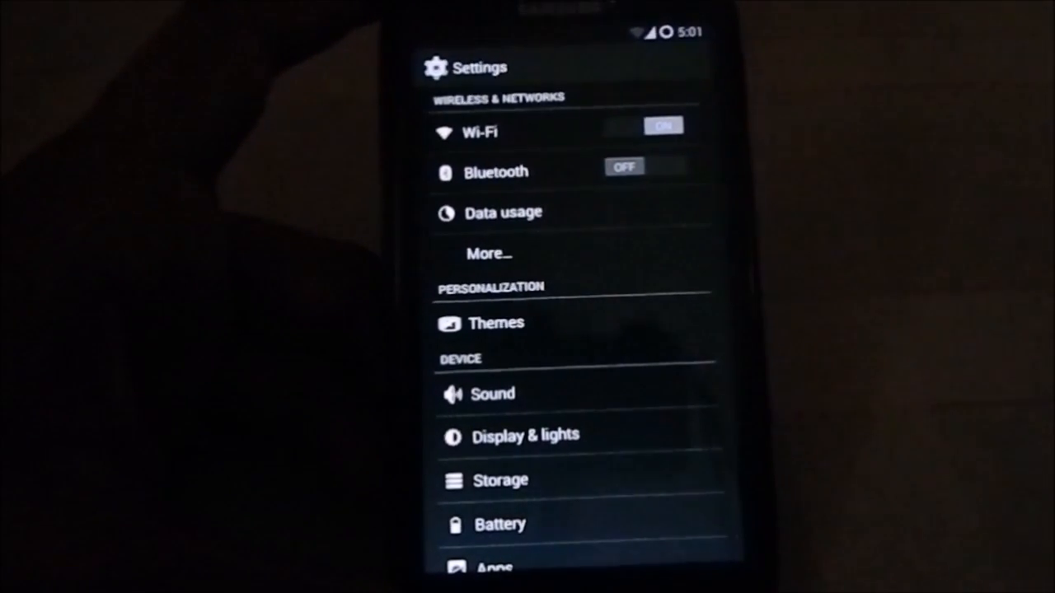
{"action": "scroll", "scroll_direction": "down", "scroll_amount": 3}
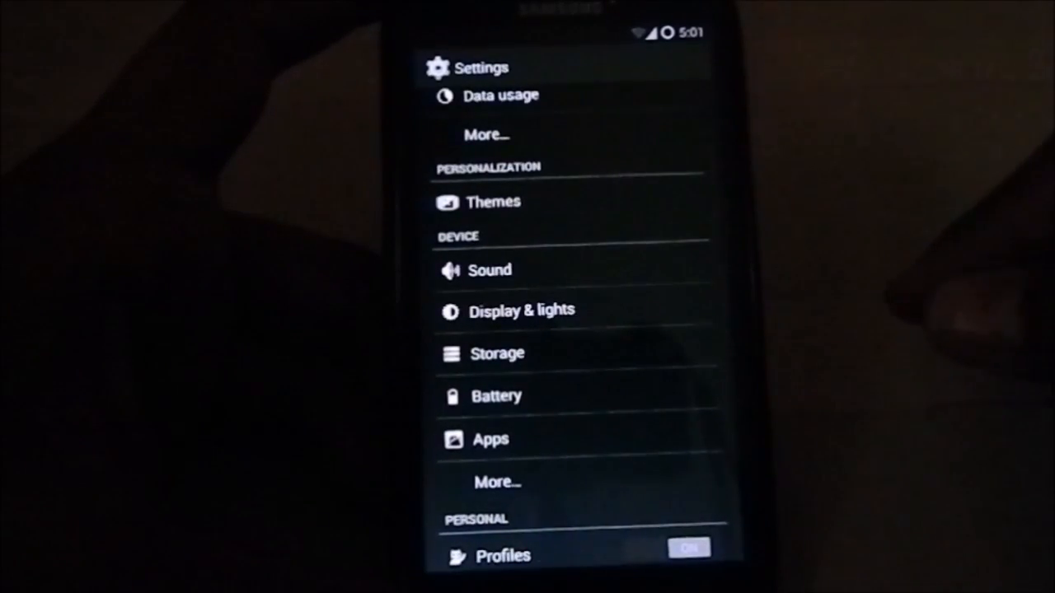
{"action": "scroll", "scroll_direction": "down", "scroll_amount": 3}
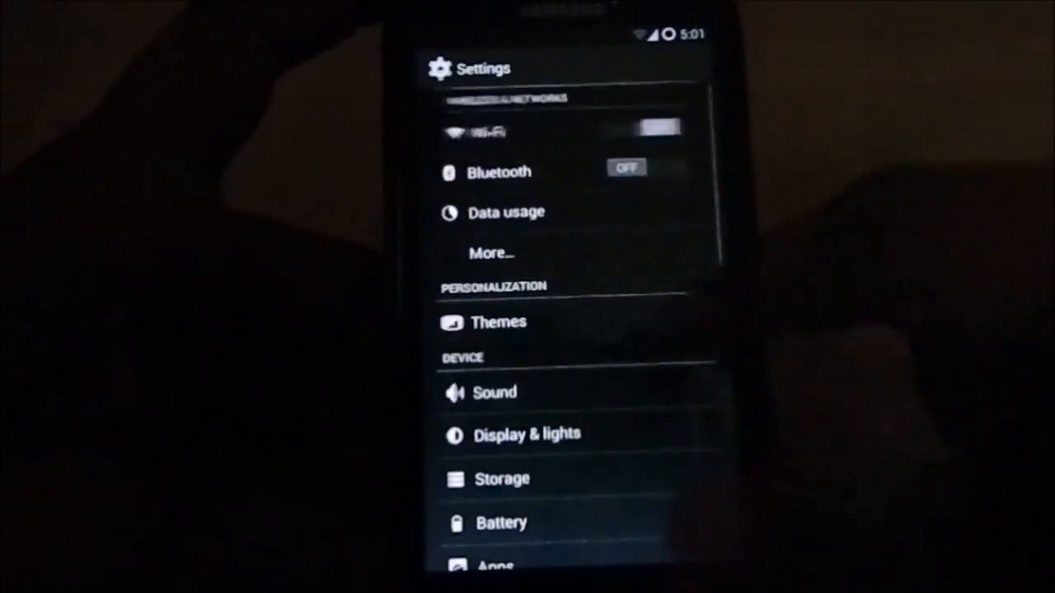
{"action": "left_click", "coordinate": [498, 322]}
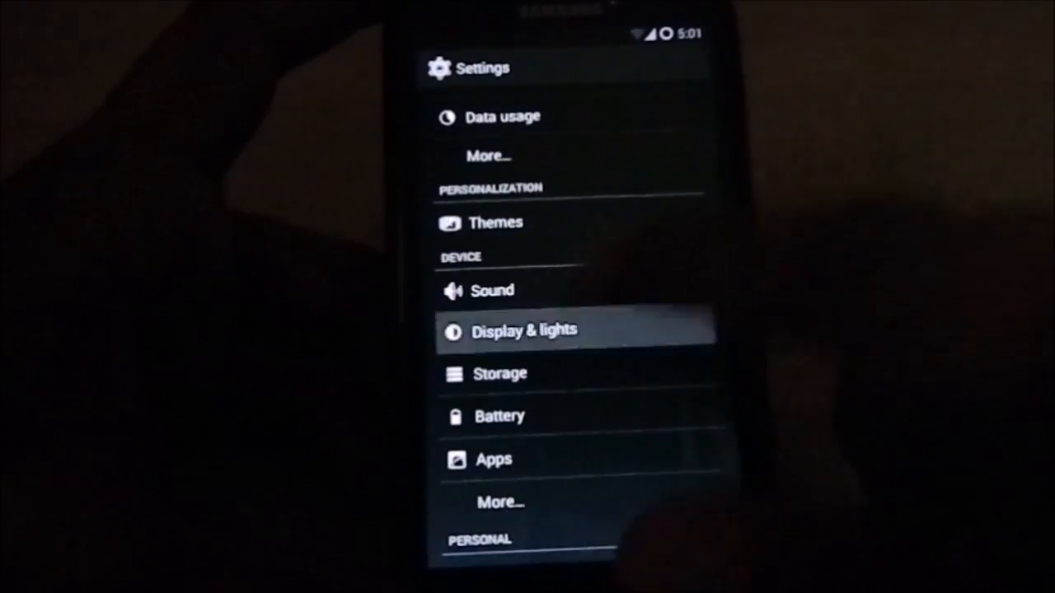
Step: Look through the Display & lights page, then leave Settings for the home screen
{"action": "left_click", "coordinate": [525, 329]}
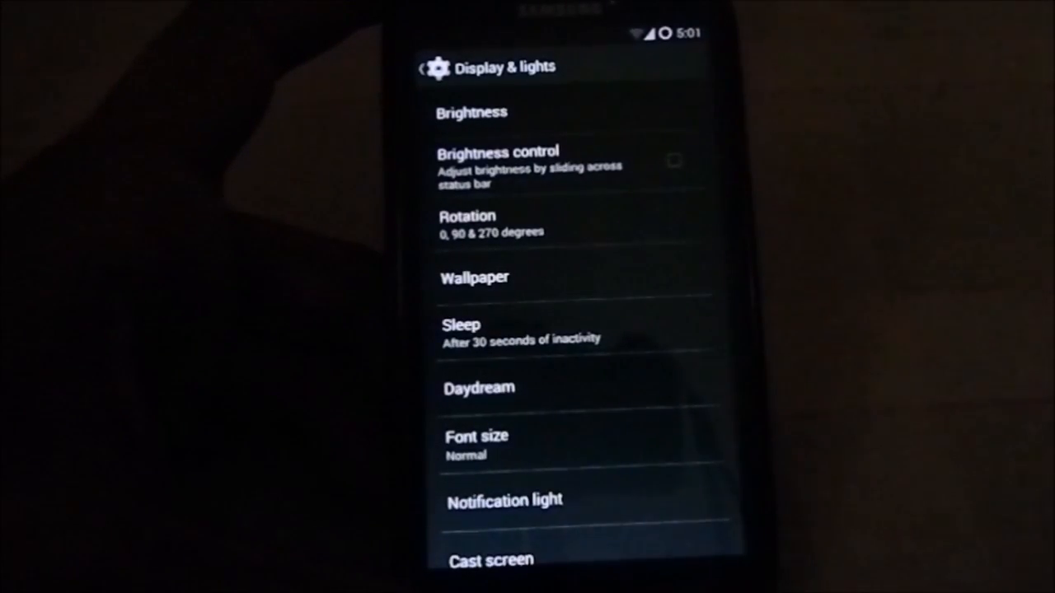
{"action": "scroll", "scroll_direction": "down", "scroll_amount": 3}
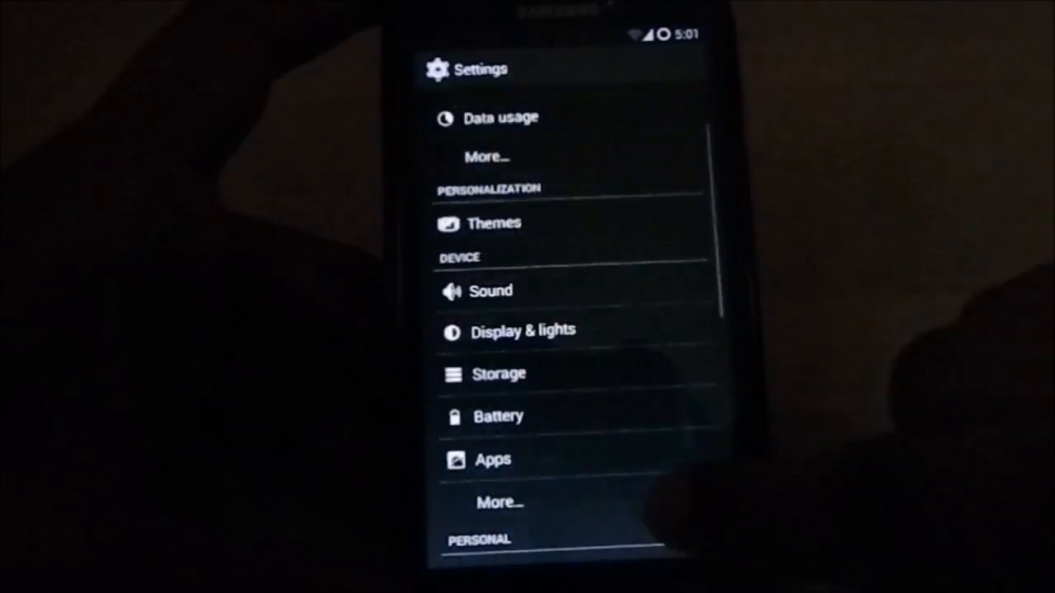
{"action": "scroll", "scroll_direction": "down", "scroll_amount": 3}
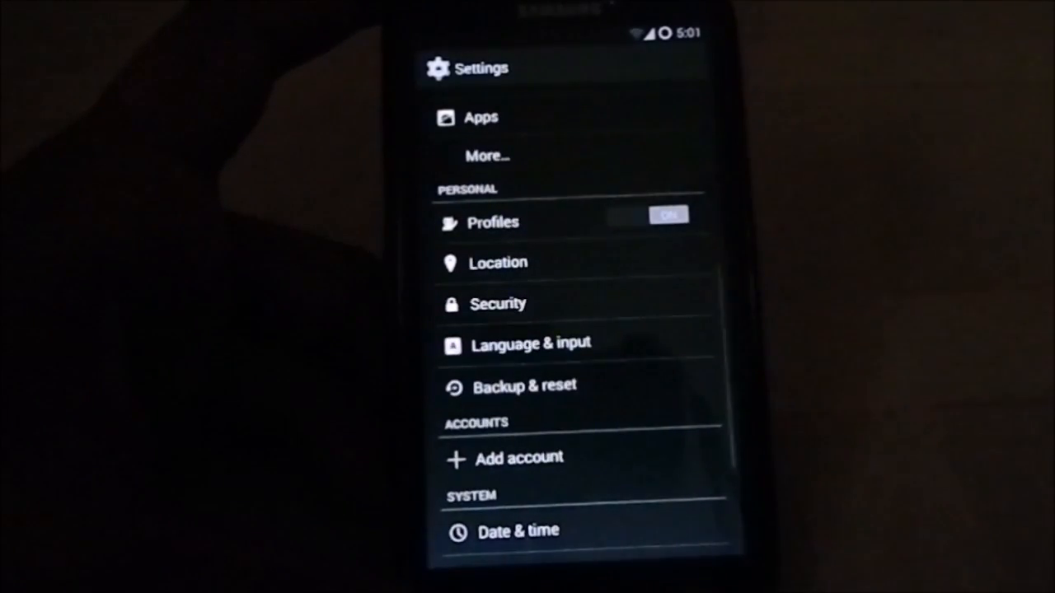
{"action": "scroll", "scroll_direction": "down", "scroll_amount": 3}
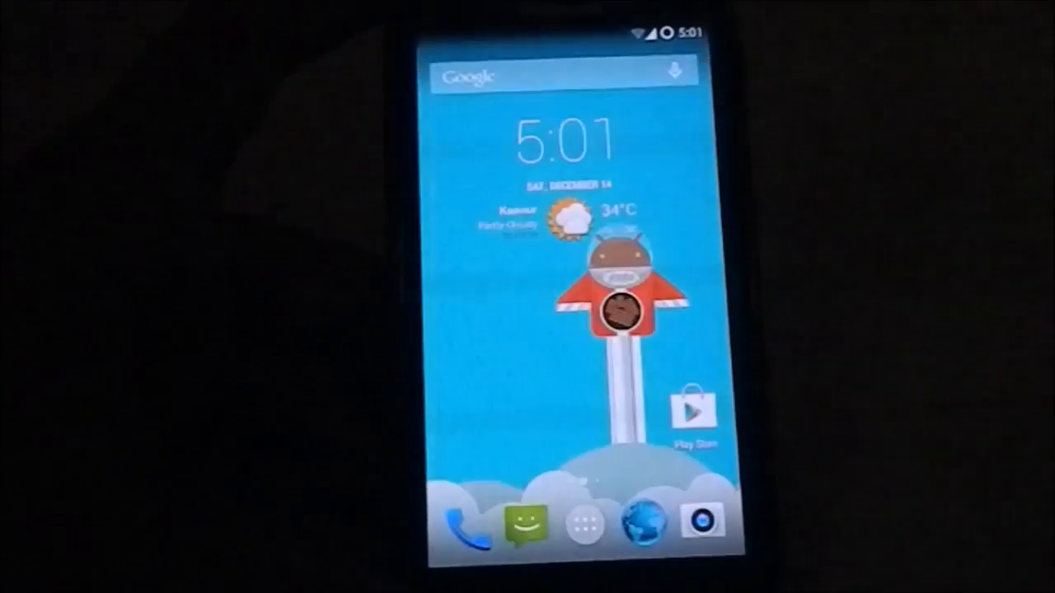
Step: Launch BAM Control from the app drawer and enter its Quick settings panel page under System UI Customization
{"action": "left_click", "coordinate": [599, 521]}
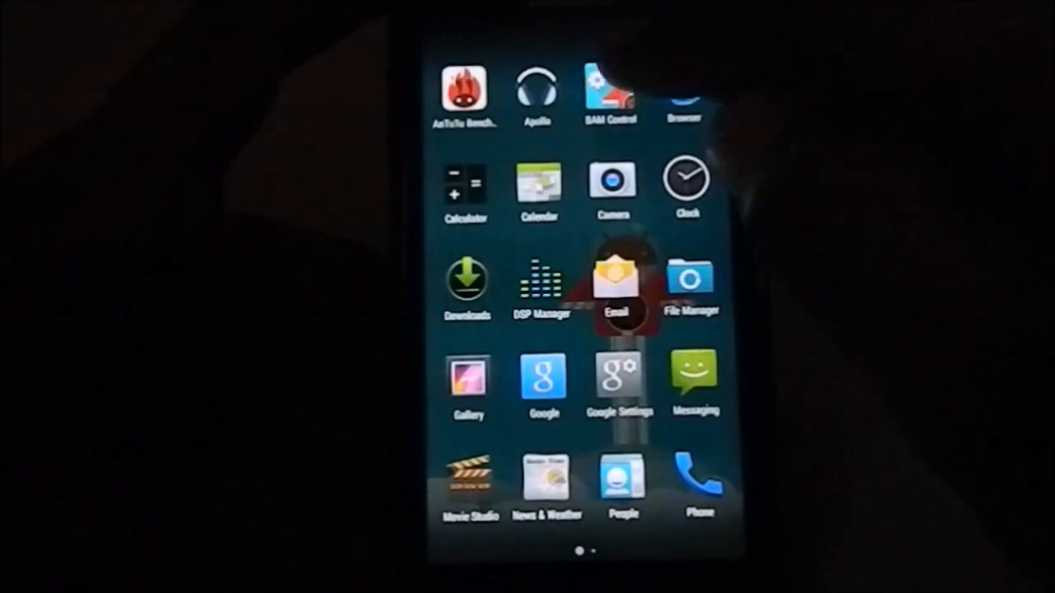
{"action": "left_click", "coordinate": [608, 95]}
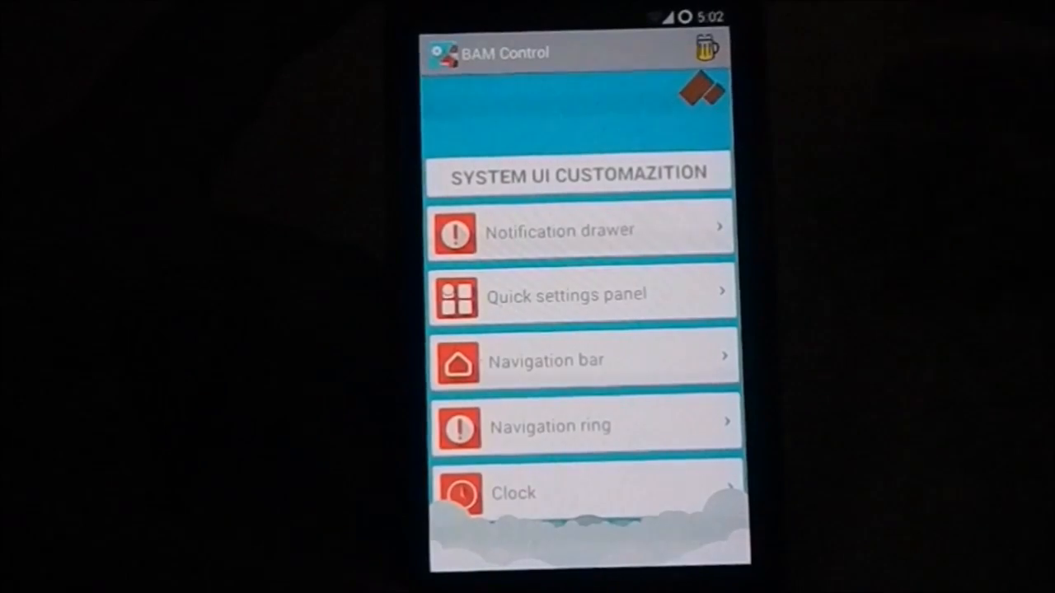
{"action": "left_click", "coordinate": [560, 230]}
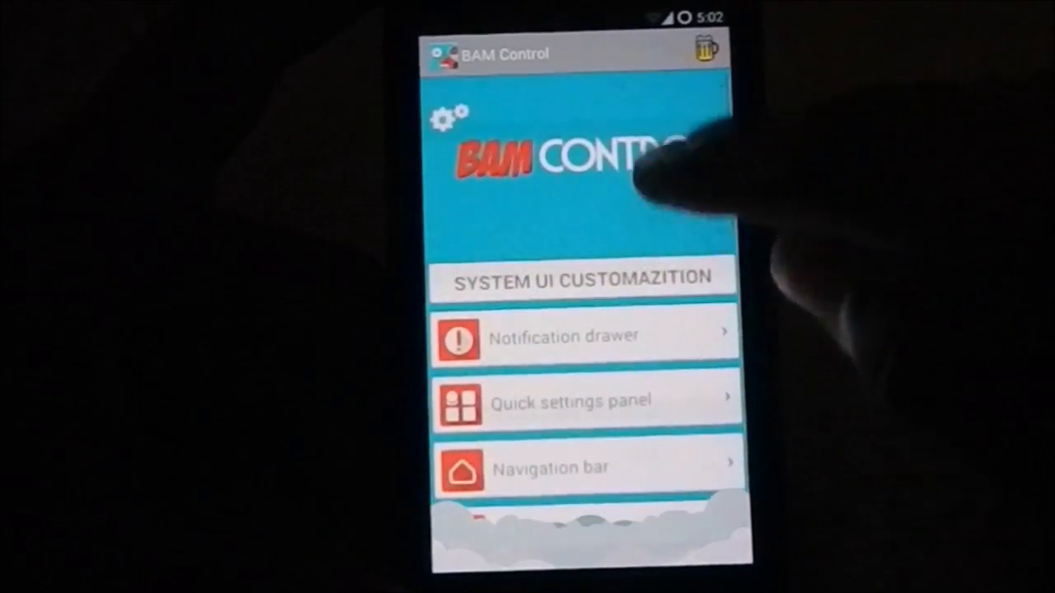
{"action": "left_click", "coordinate": [587, 337]}
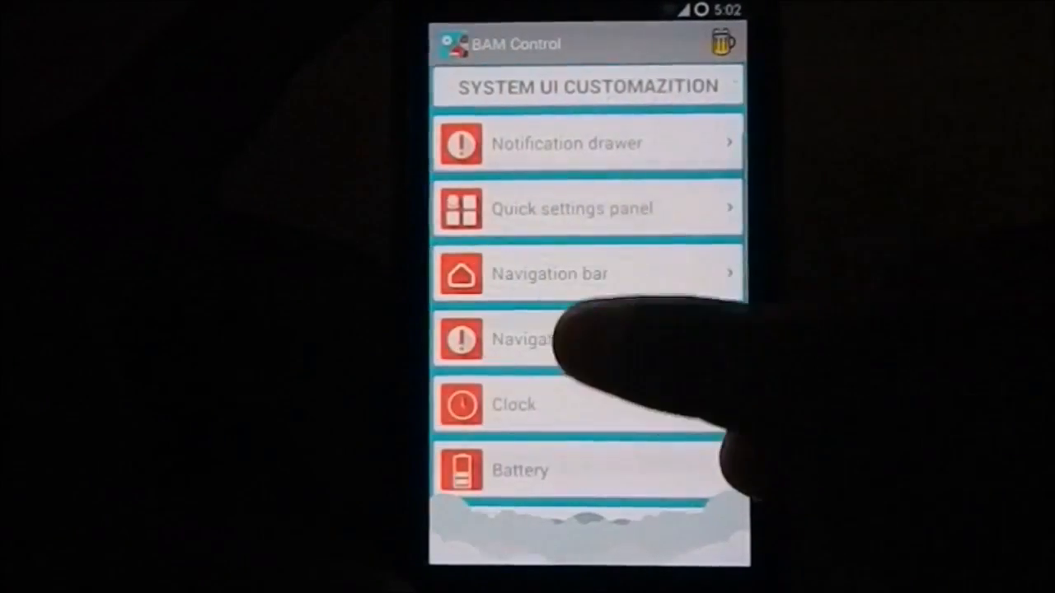
{"action": "left_click", "coordinate": [572, 209]}
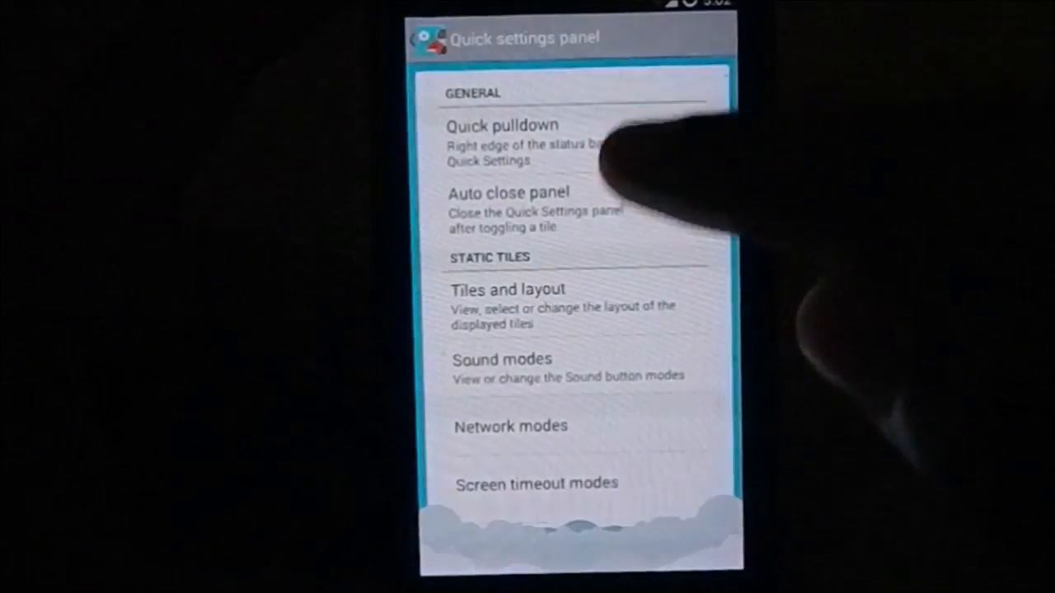
Step: Review the quick-settings tile layout and browse the add-tile list, then return to BAM Control's category list
{"action": "scroll", "scroll_direction": "down", "scroll_amount": 3}
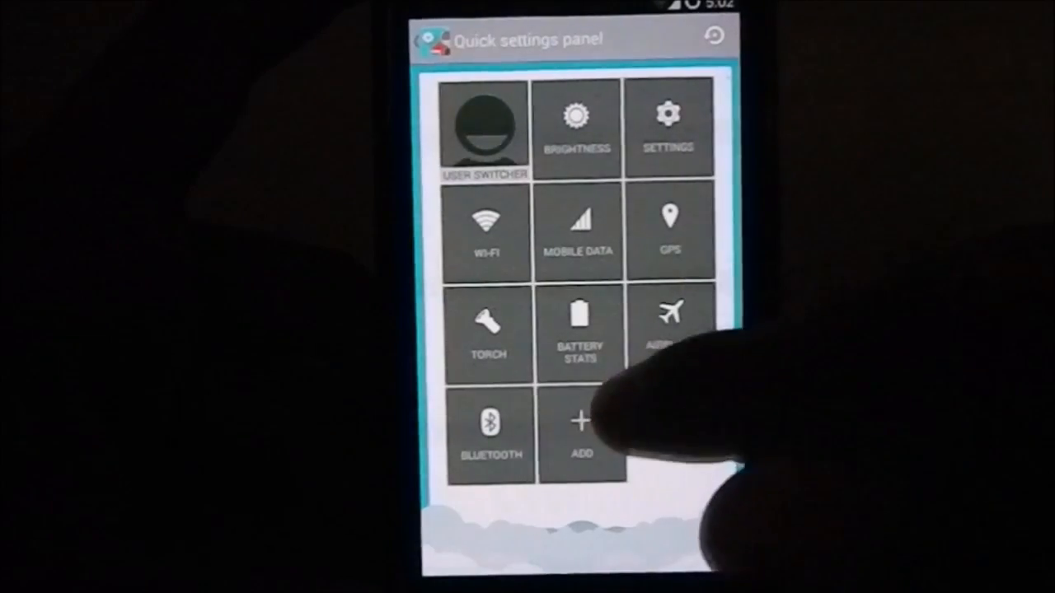
{"action": "left_click", "coordinate": [581, 428]}
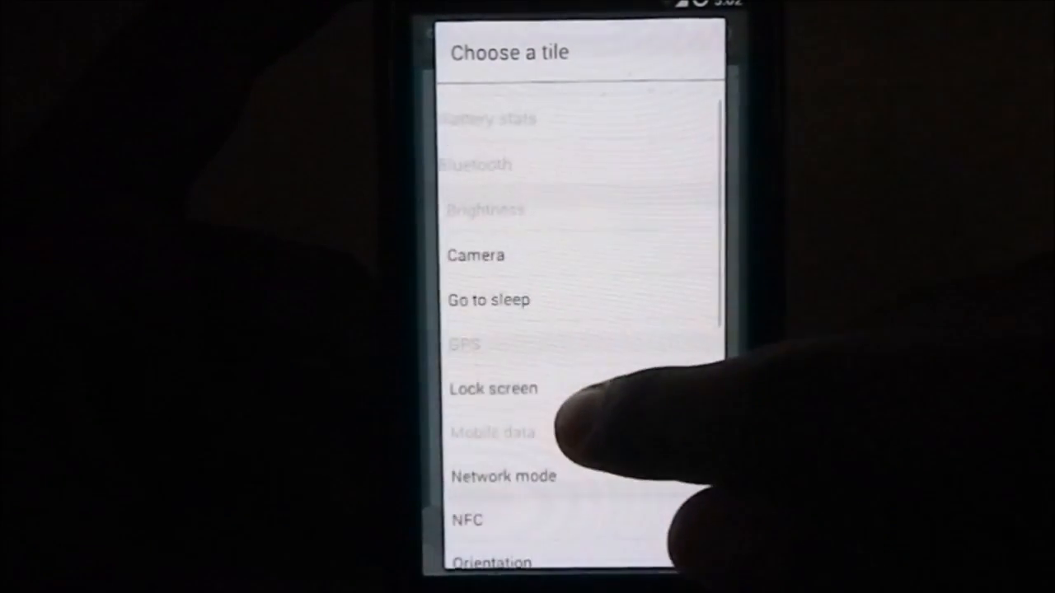
{"action": "scroll", "scroll_direction": "down", "scroll_amount": 3}
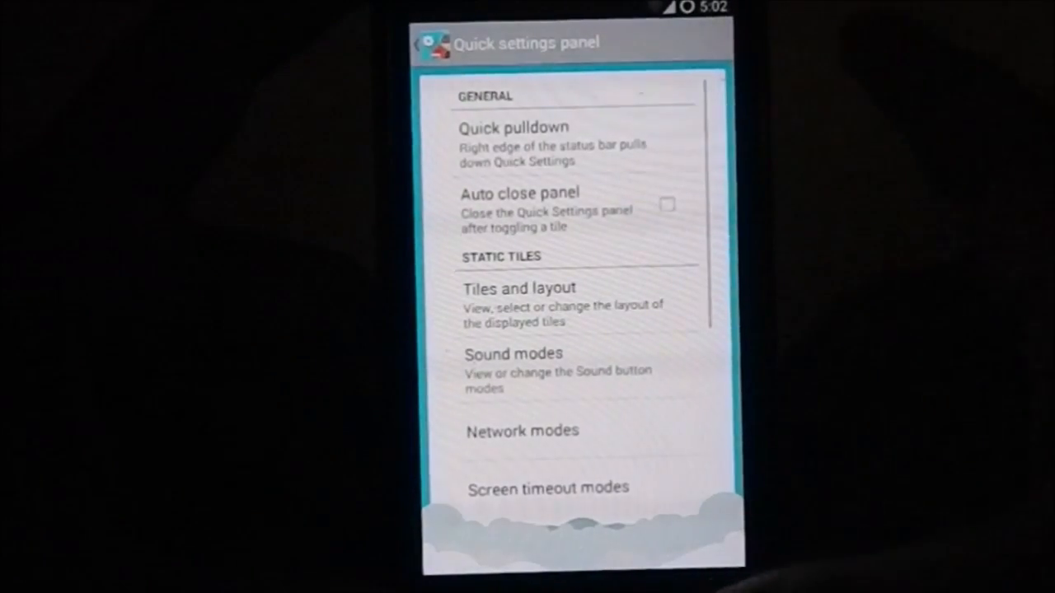
{"action": "scroll", "scroll_direction": "down", "scroll_amount": 3}
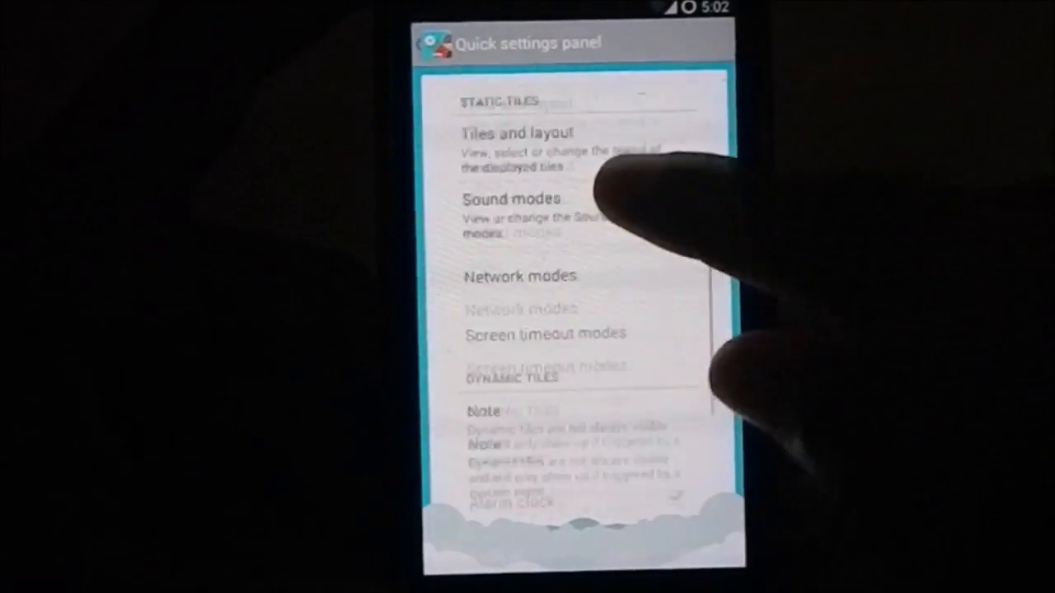
{"action": "scroll", "scroll_direction": "down", "scroll_amount": 3}
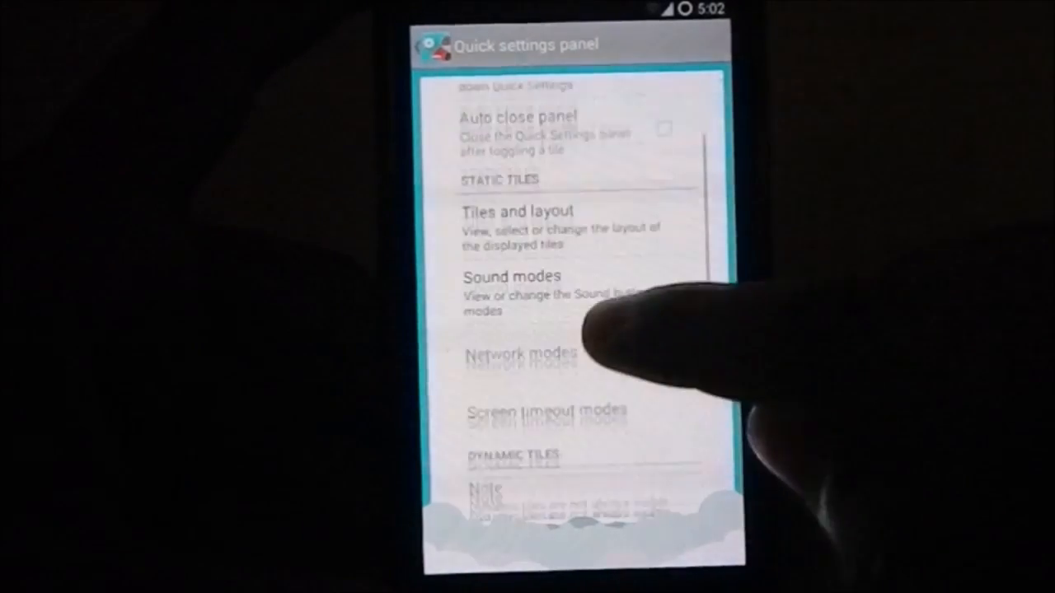
{"action": "scroll", "scroll_direction": "down", "scroll_amount": 3}
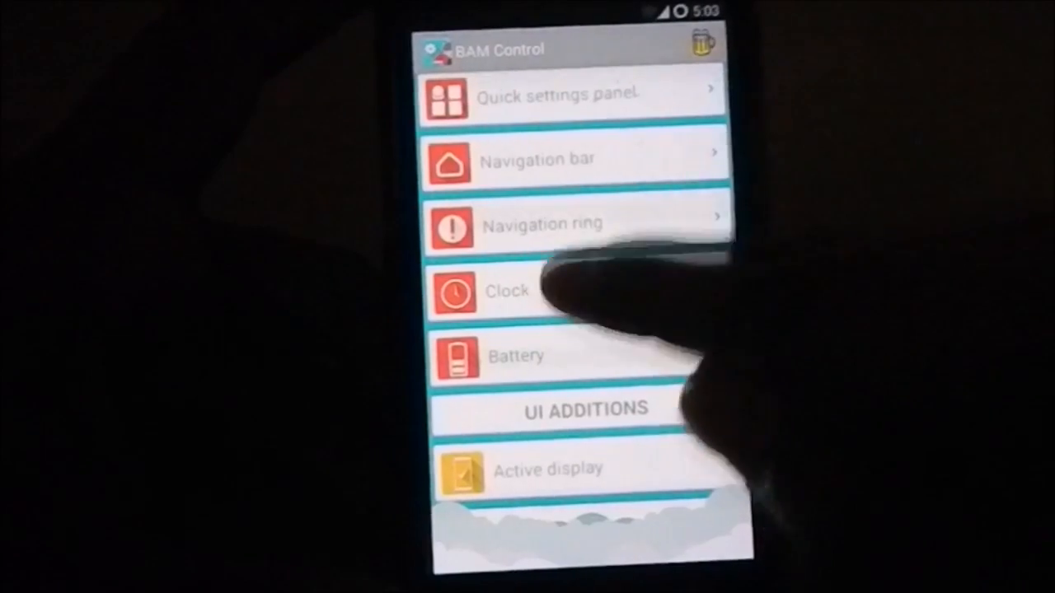
{"action": "left_click", "coordinate": [507, 291]}
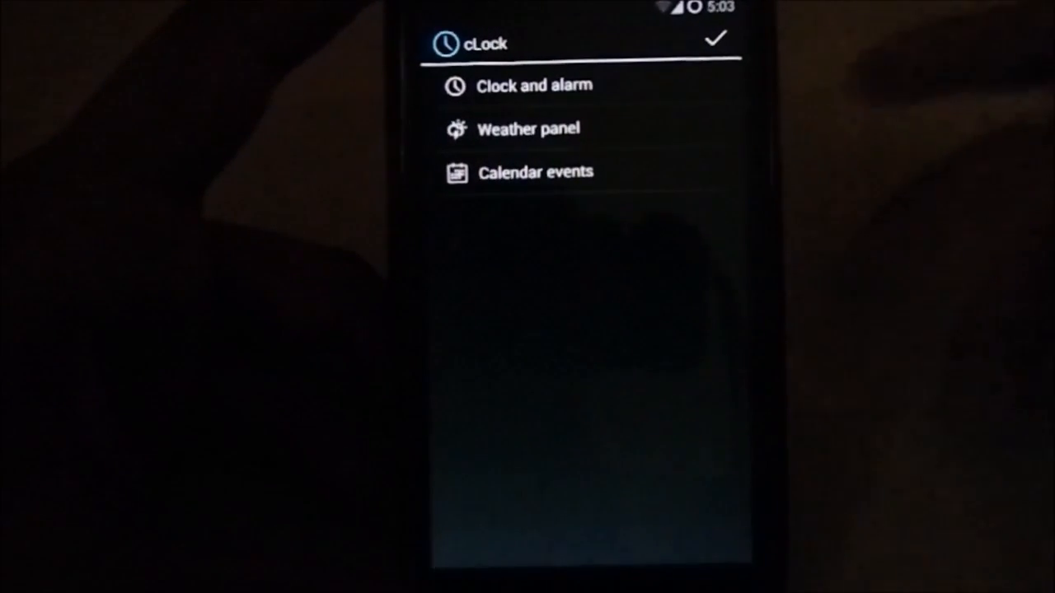
{"action": "left_click", "coordinate": [534, 85]}
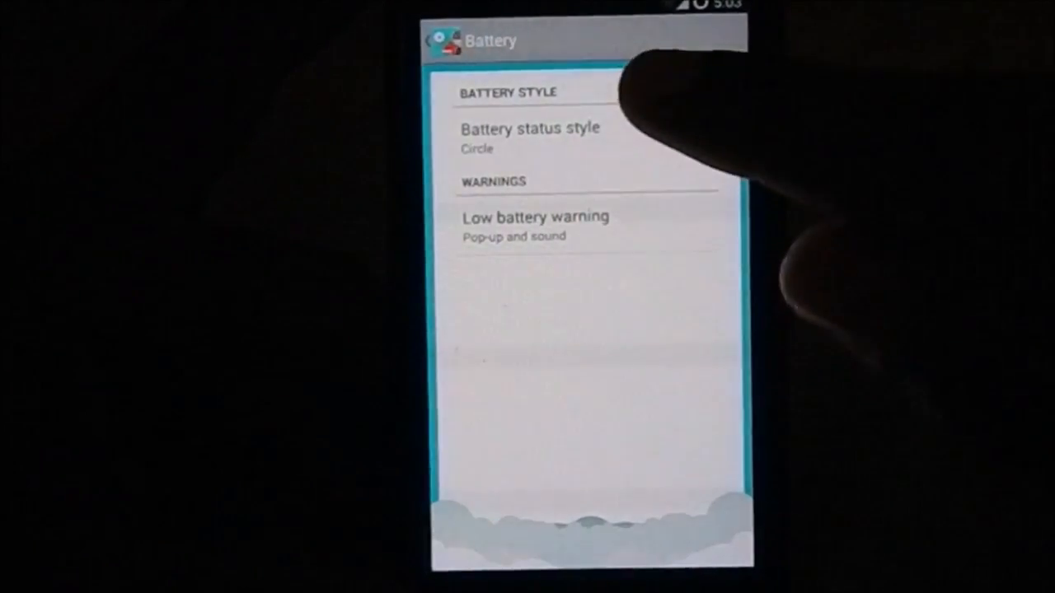
{"action": "left_click", "coordinate": [530, 128]}
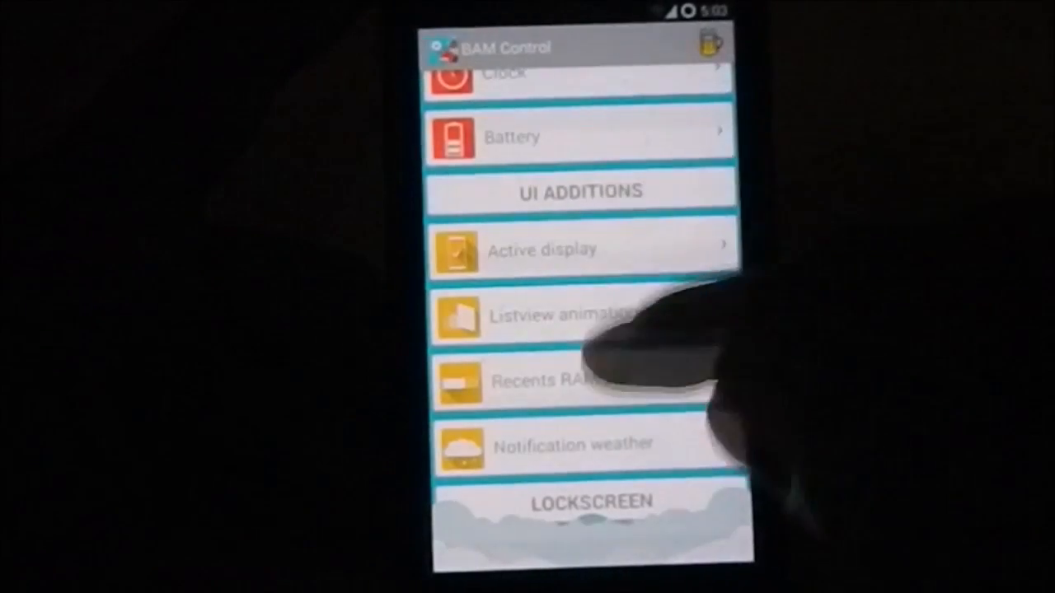
{"action": "scroll", "scroll_direction": "down", "scroll_amount": 3}
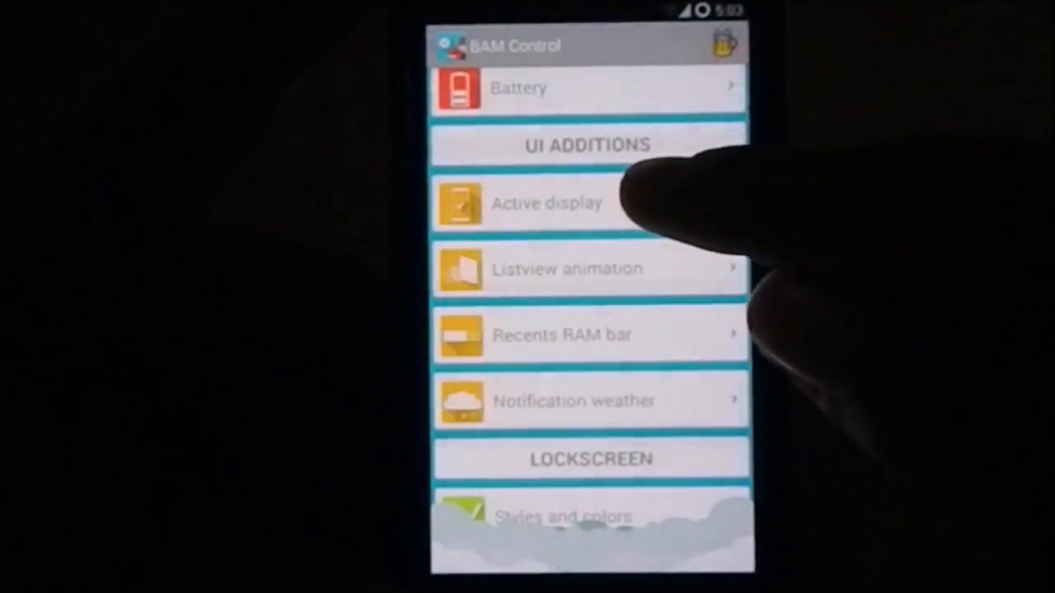
{"action": "left_click", "coordinate": [546, 203]}
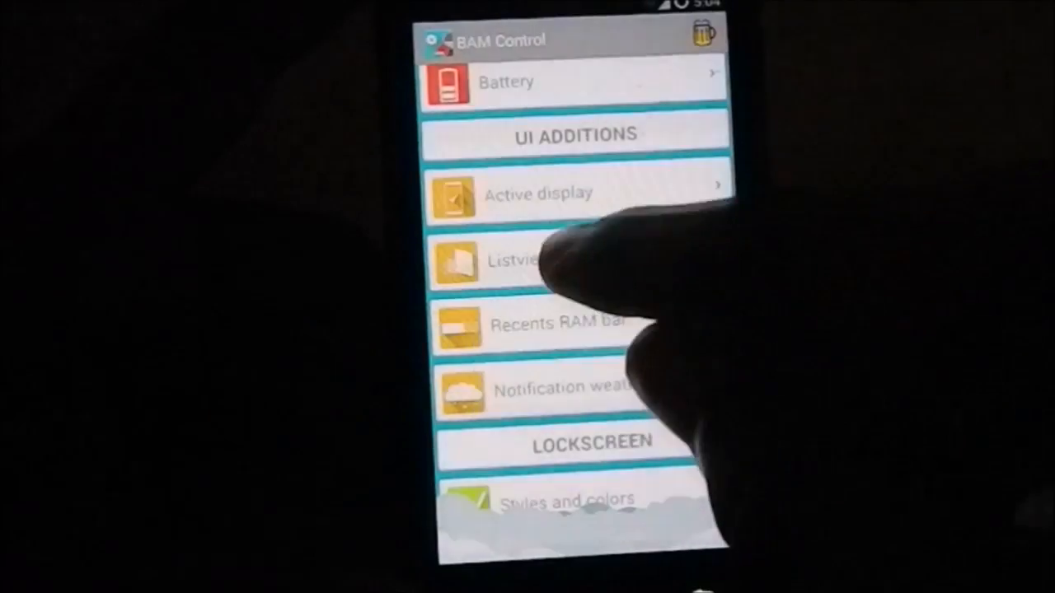
{"action": "left_click", "coordinate": [536, 260]}
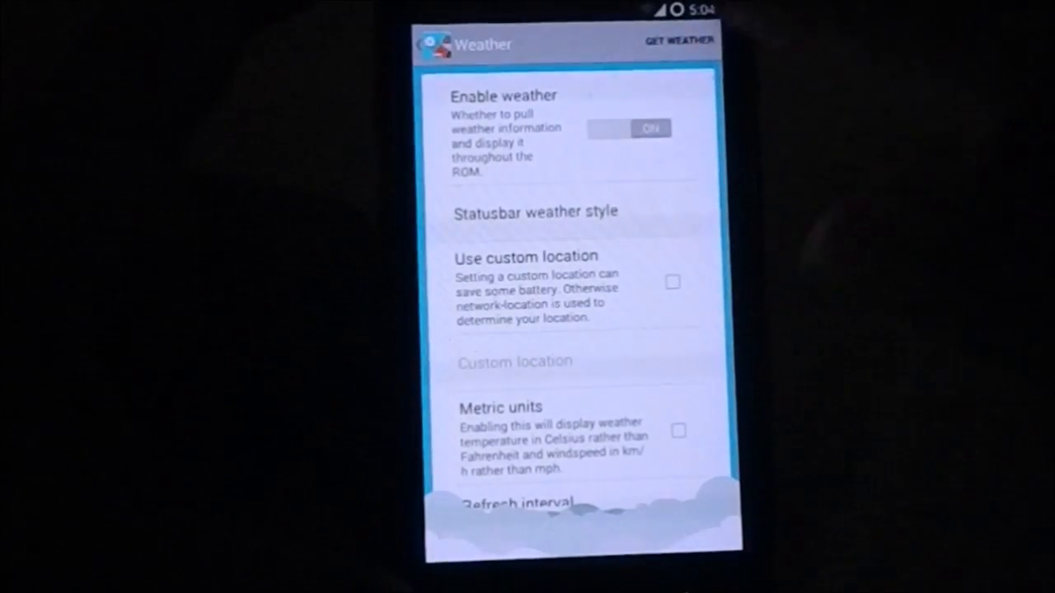
{"action": "left_click", "coordinate": [676, 40]}
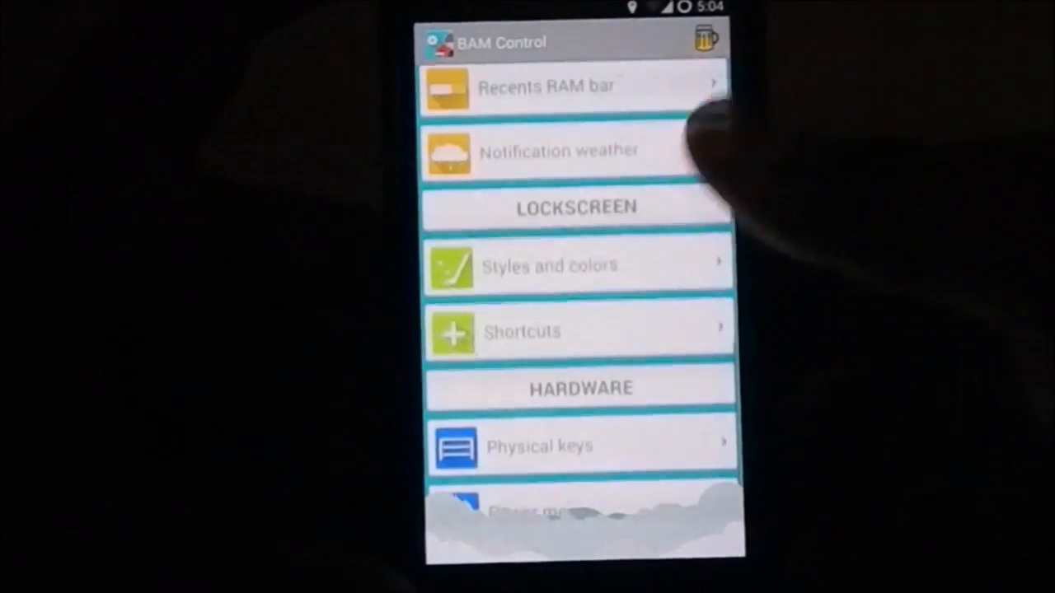
{"action": "scroll", "scroll_direction": "down", "scroll_amount": 3}
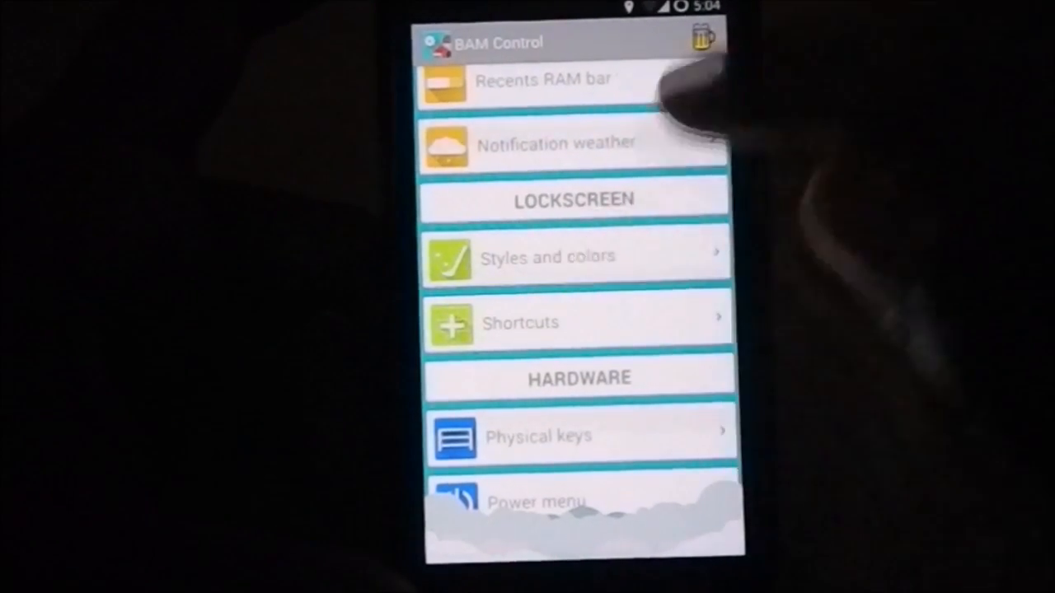
{"action": "left_click", "coordinate": [547, 257]}
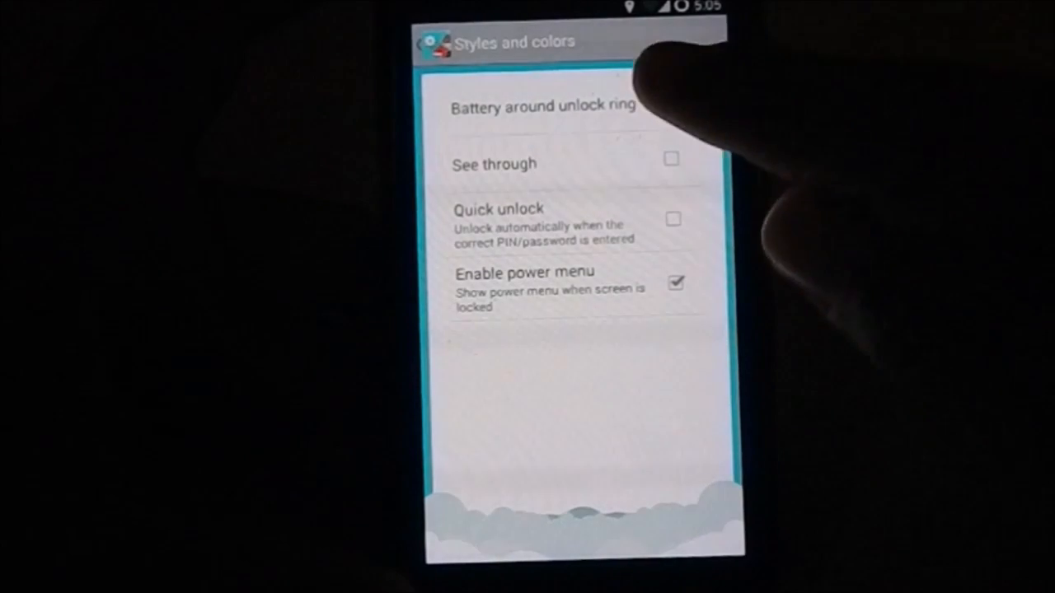
{"action": "left_click", "coordinate": [671, 104]}
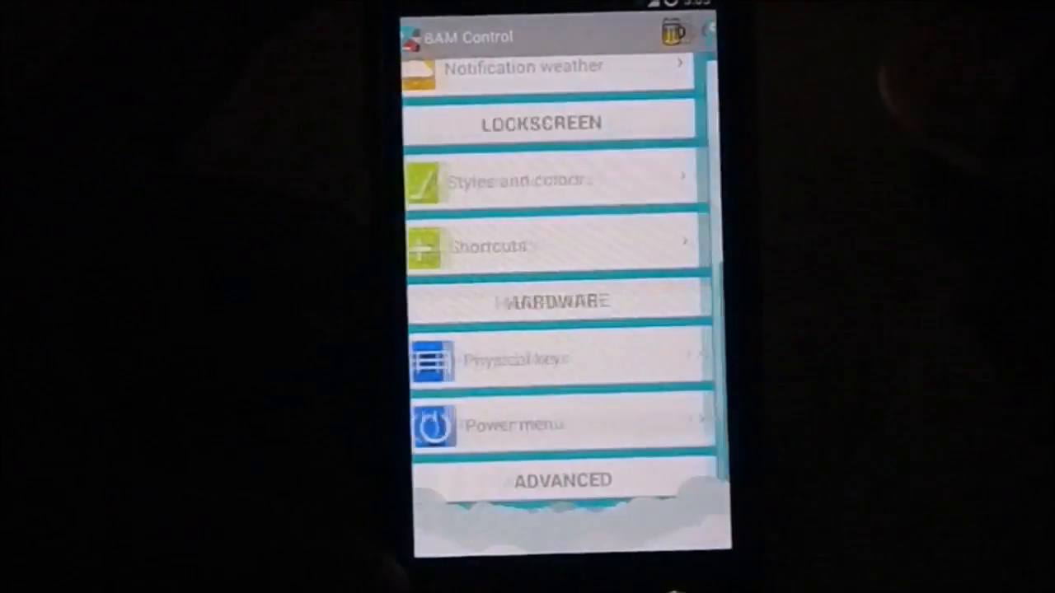
{"action": "left_click", "coordinate": [550, 245]}
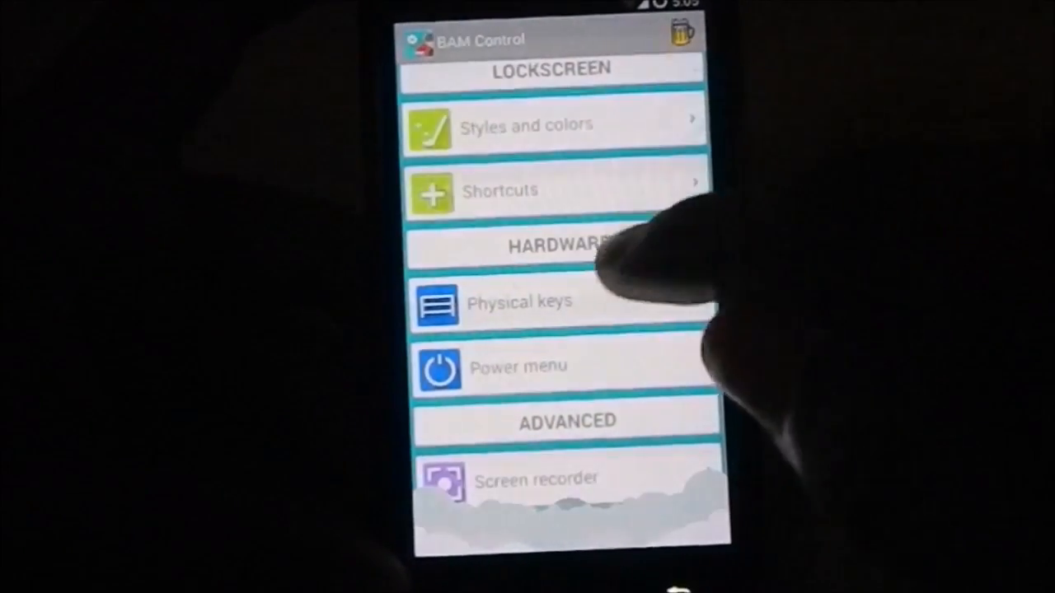
{"action": "left_click", "coordinate": [519, 301]}
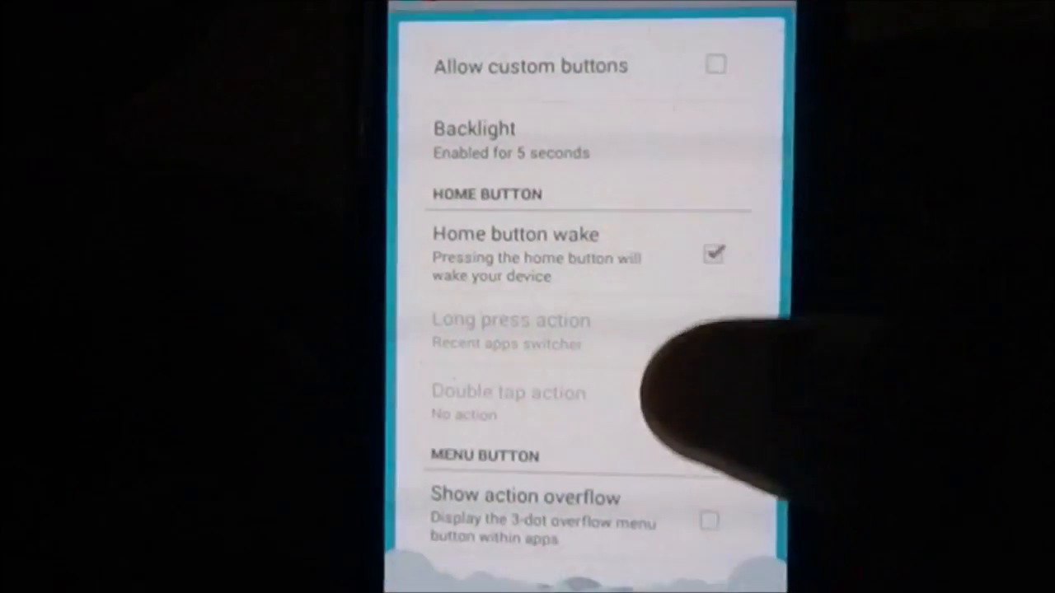
{"action": "scroll", "scroll_direction": "down", "scroll_amount": 3}
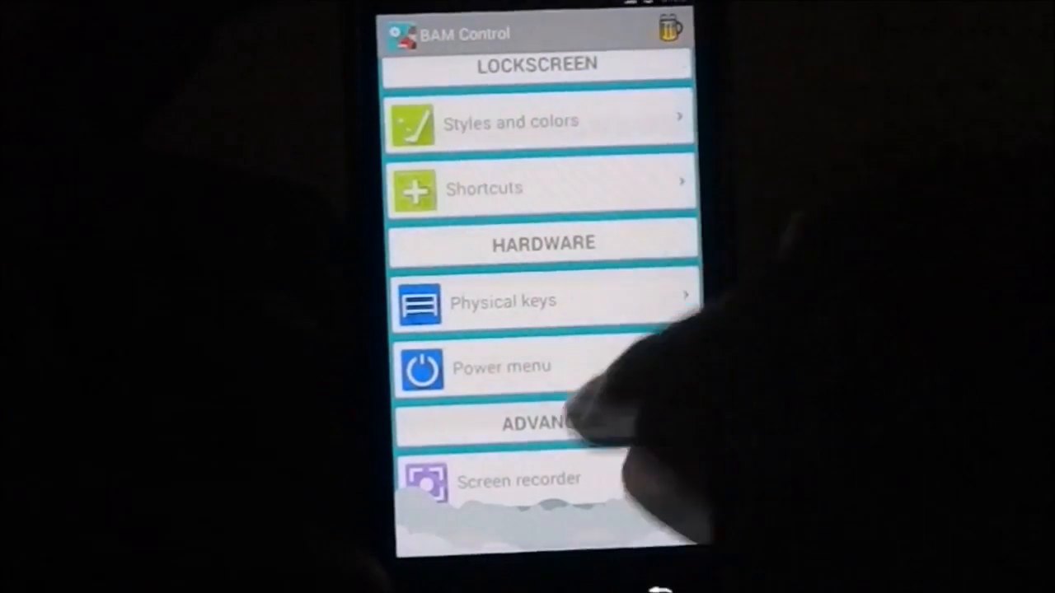
{"action": "left_click", "coordinate": [501, 367]}
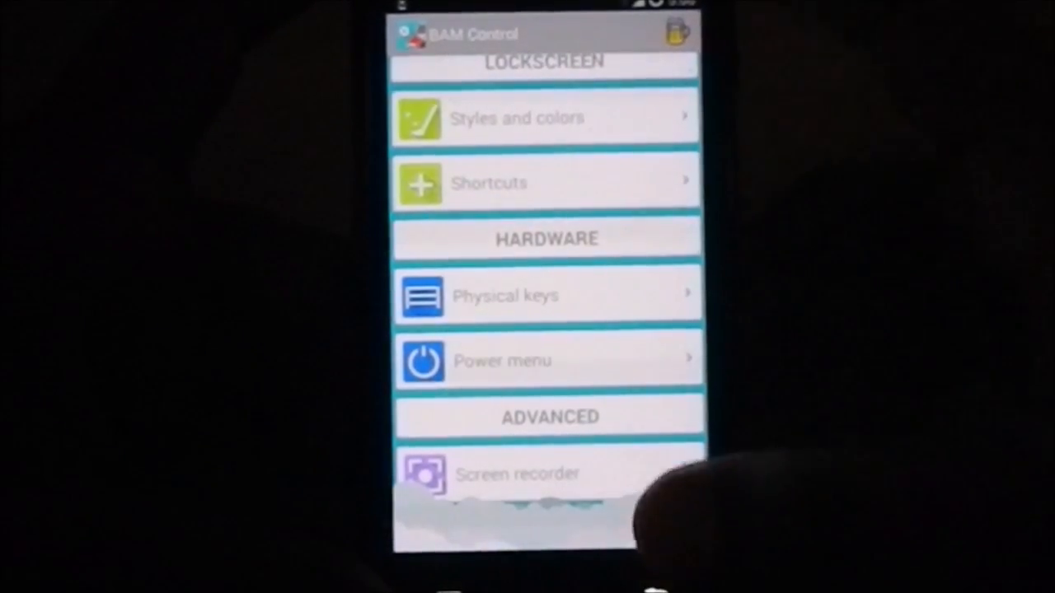
Step: Scroll the BAM Control list down to Advanced before exiting to the launcher
{"action": "scroll", "scroll_direction": "down", "scroll_amount": 3}
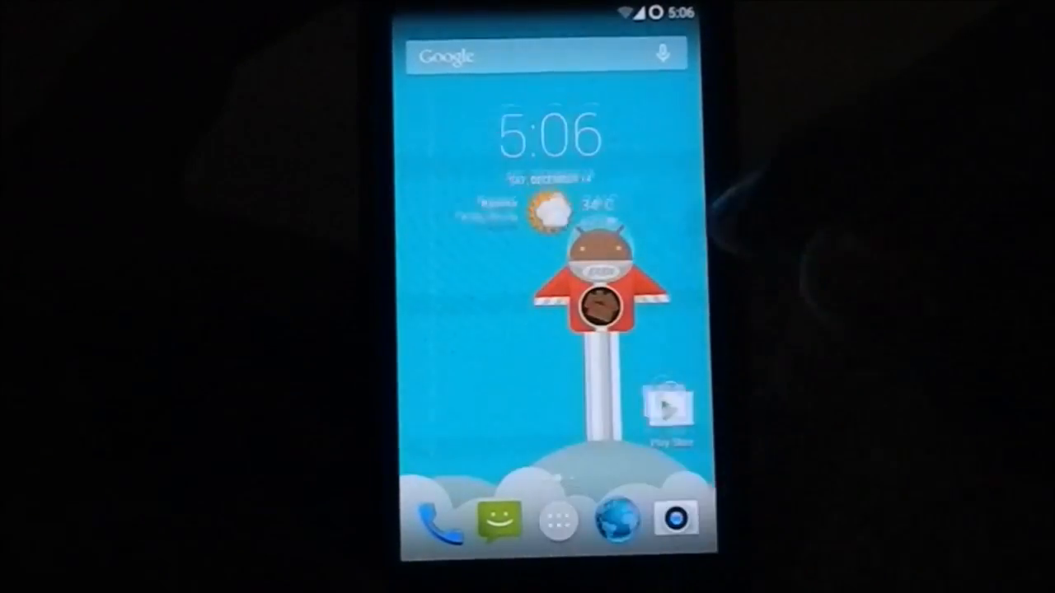
Step: Swipe through both pages of installed apps in the app drawer
{"action": "left_click", "coordinate": [560, 520]}
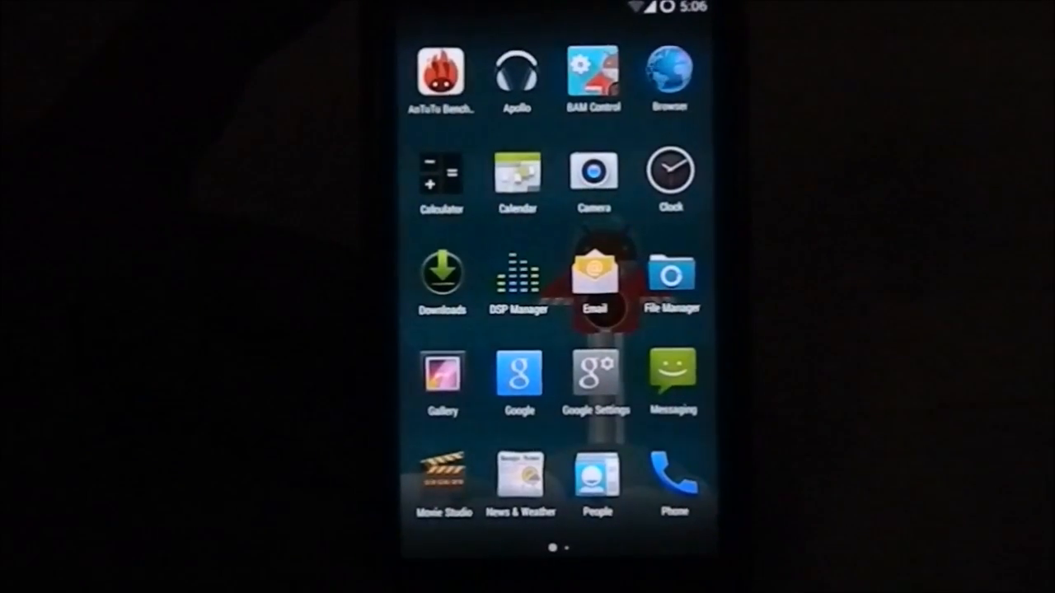
{"action": "scroll", "scroll_direction": "left", "scroll_amount": 3}
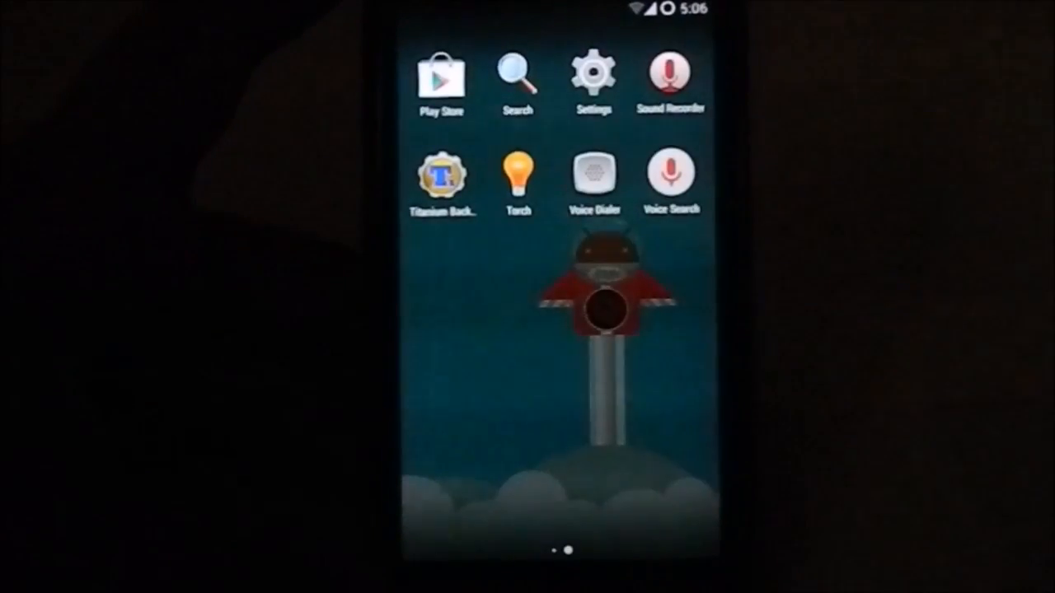
{"action": "scroll", "scroll_direction": "left", "scroll_amount": 3}
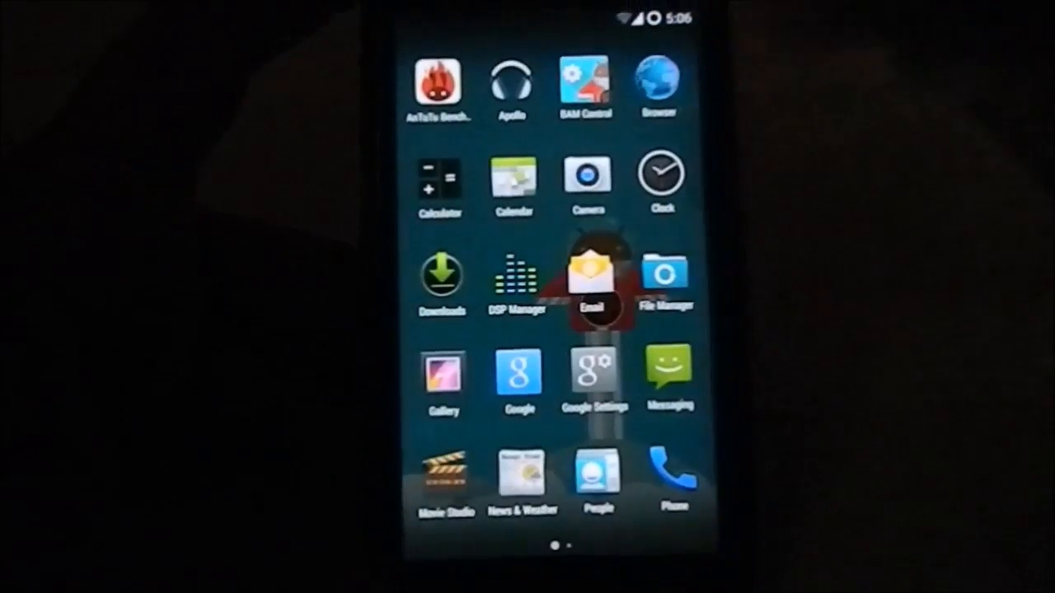
Step: Reopen Android Settings and scroll down to the personal and accounts sections
{"action": "left_click", "coordinate": [439, 82]}
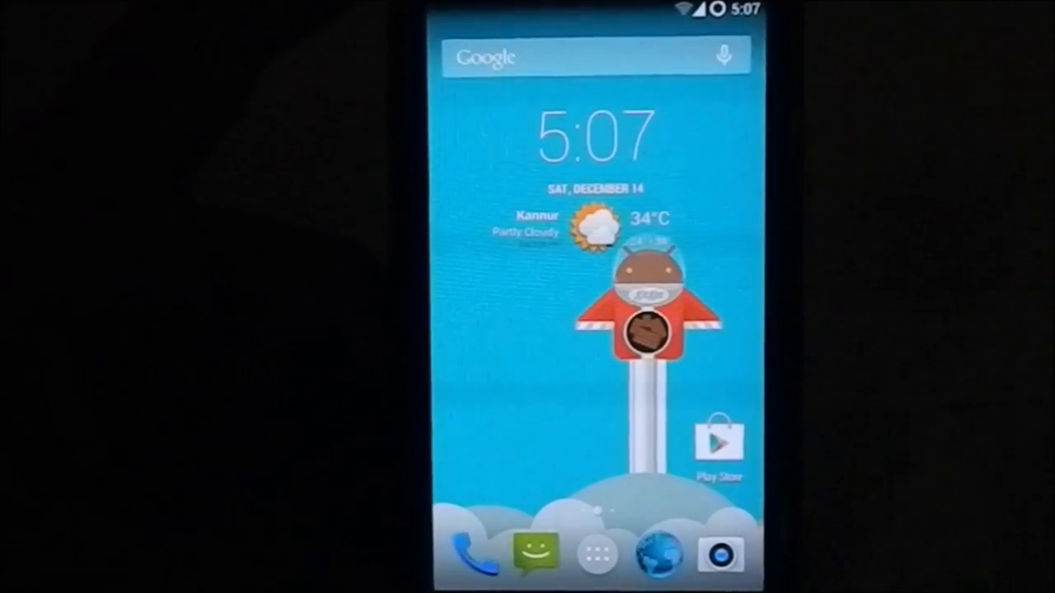
{"action": "scroll", "scroll_direction": "left", "scroll_amount": 3}
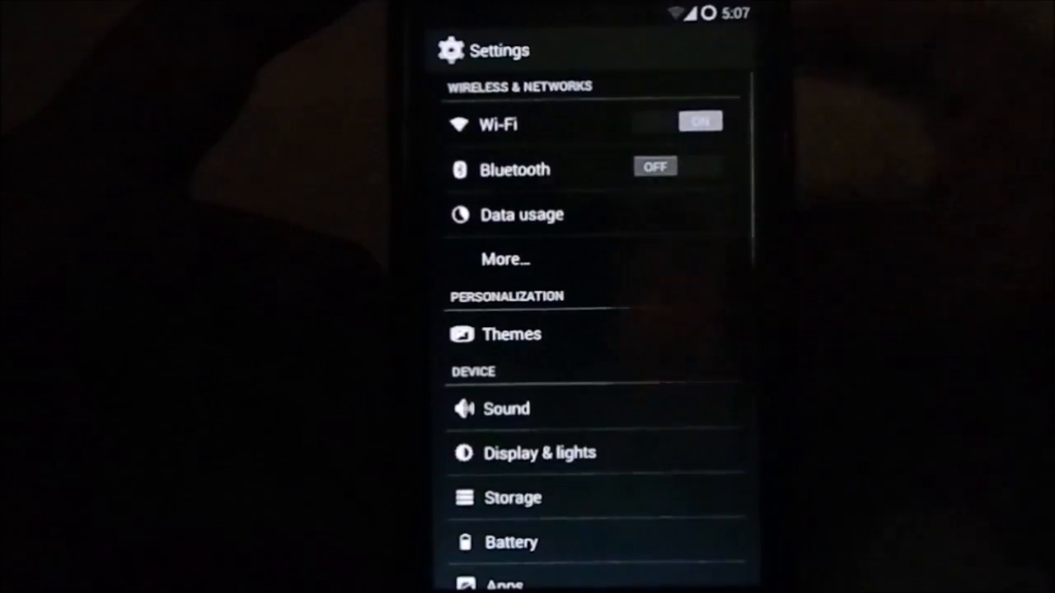
{"action": "scroll", "scroll_direction": "down", "scroll_amount": 3}
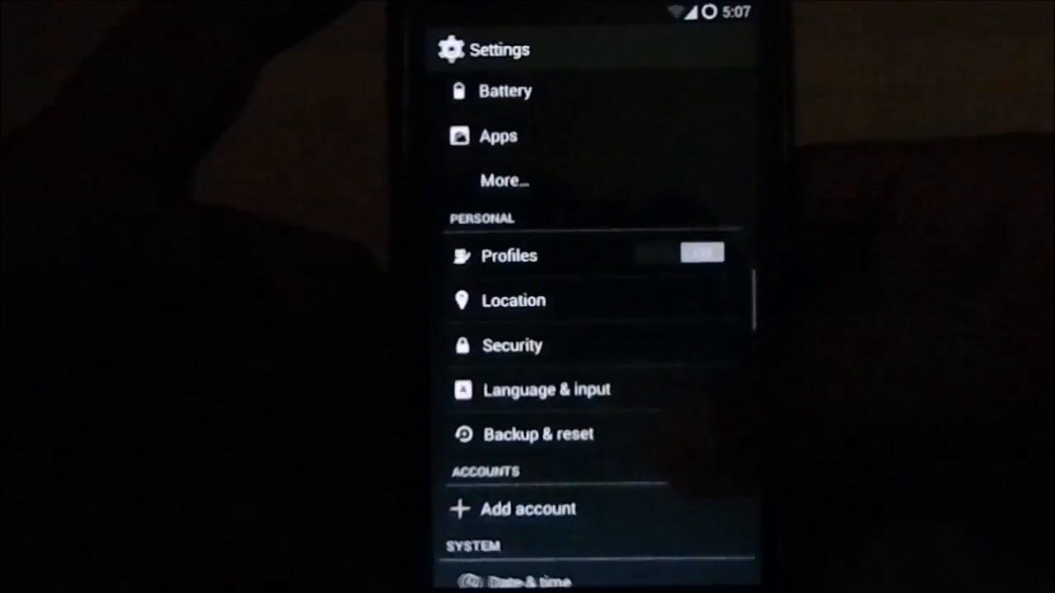